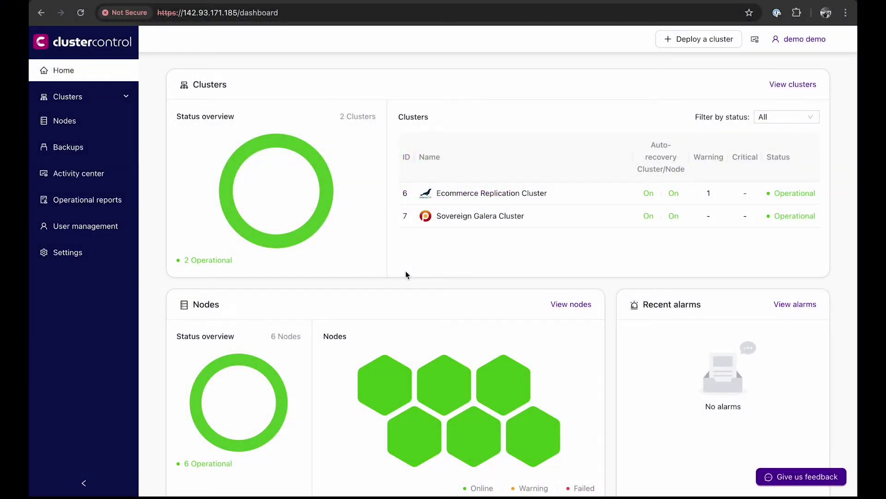
Step: Show the clusters list with Ecommerce Replication and Sovereign Galera clusters operational
left_click(67, 96)
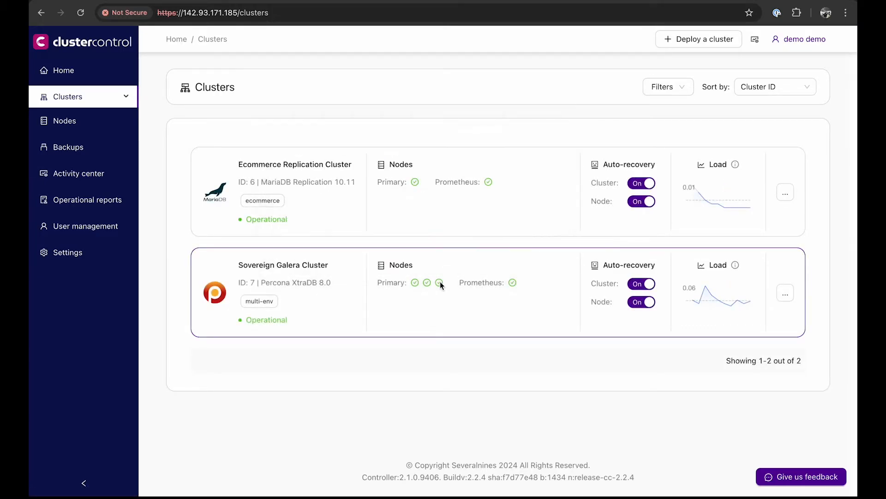
mouse_move(446, 284)
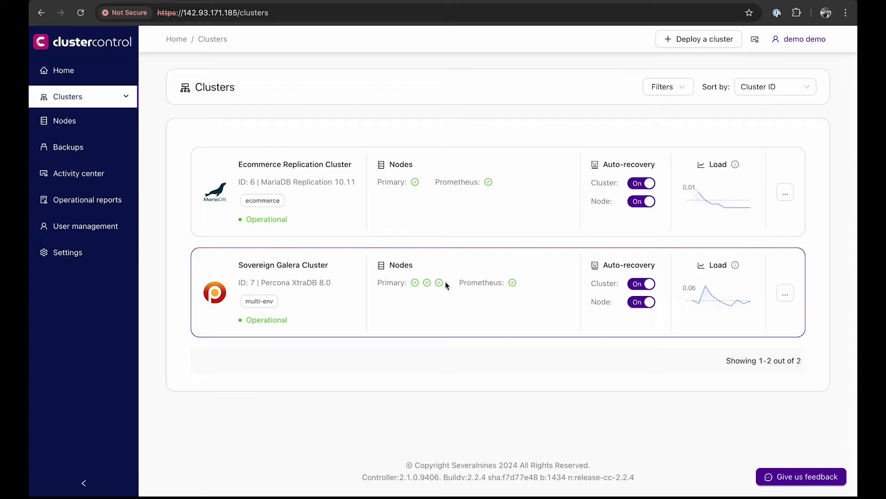
mouse_move(364, 203)
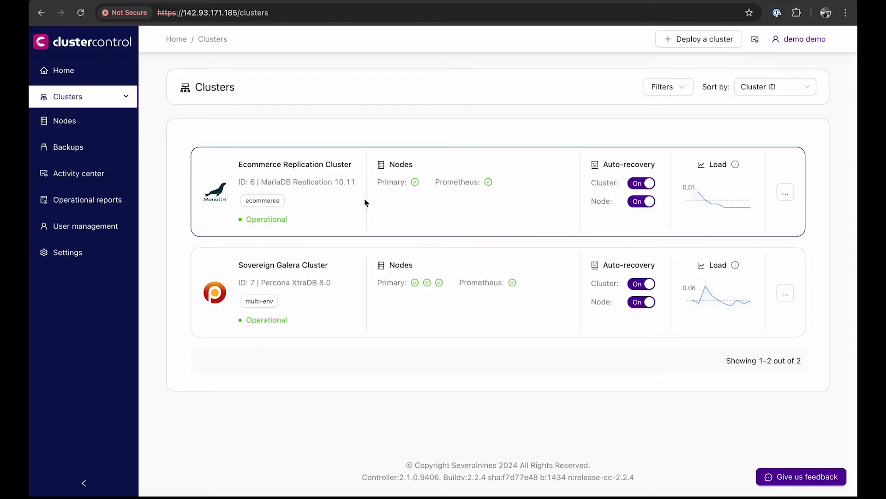
mouse_move(331, 167)
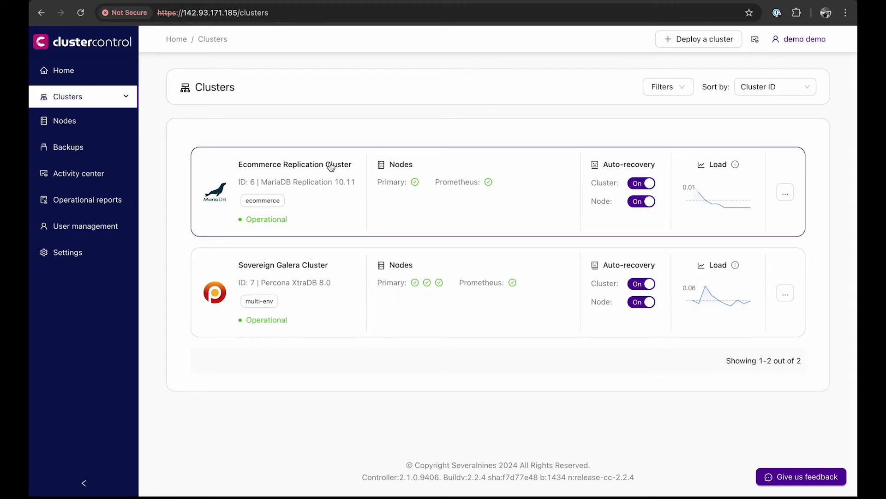
Step: View the Ecommerce Replication Cluster's topology, then its node list with MariaDB primary and Prometheus
left_click(294, 164)
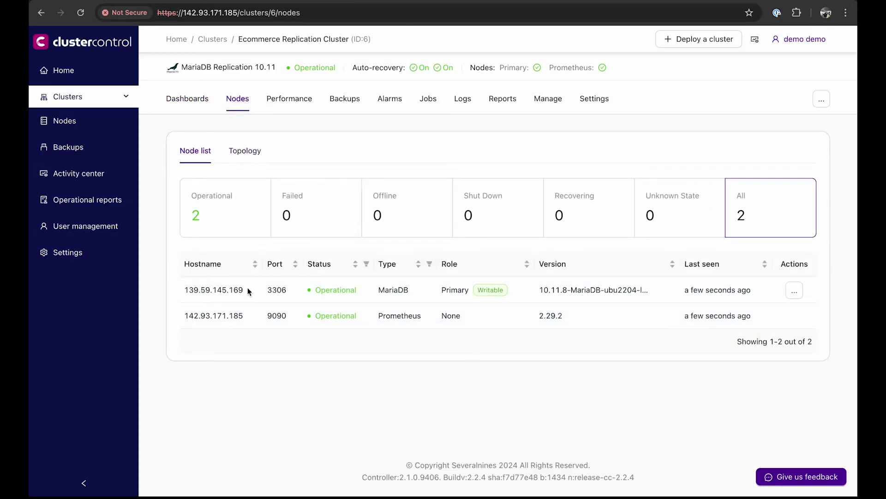
left_click(244, 150)
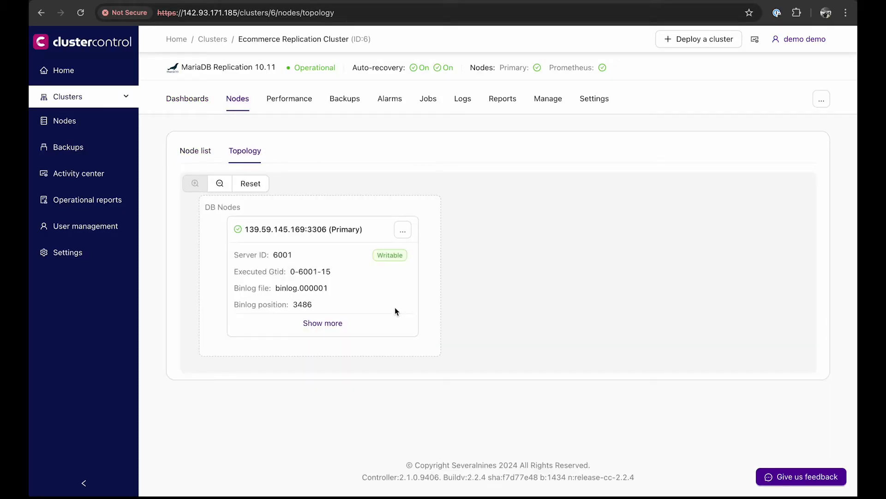
left_click(194, 150)
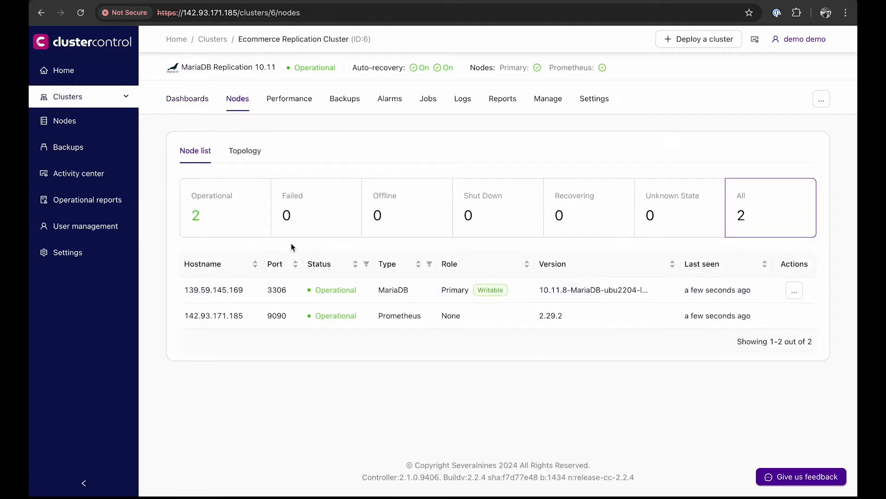
mouse_move(543, 164)
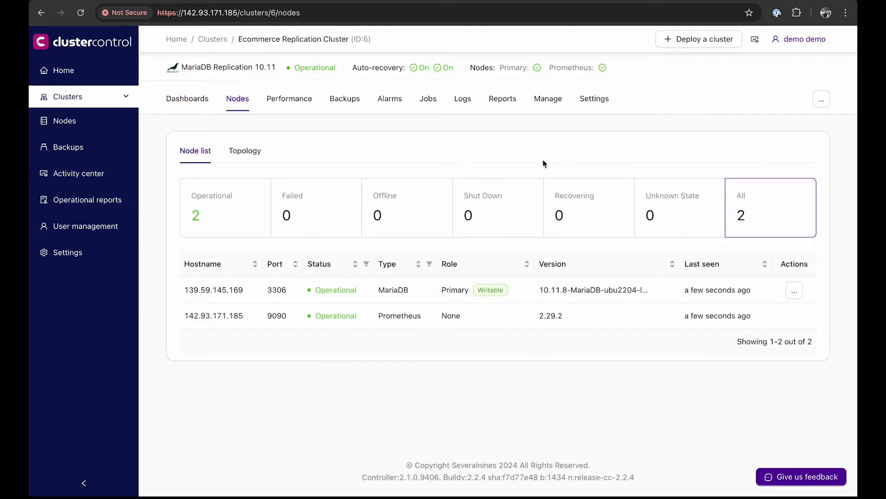
Step: From the cluster's actions menu, start adding a replica node
left_click(822, 98)
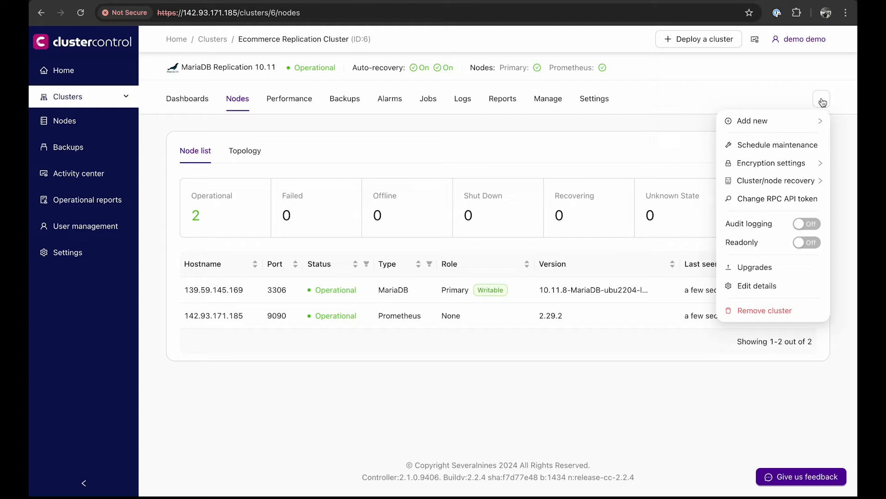
mouse_move(818, 102)
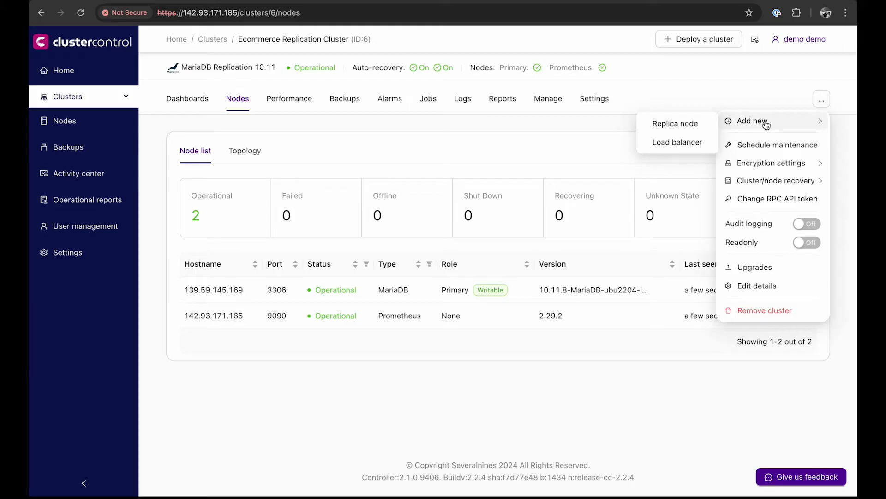
mouse_move(675, 123)
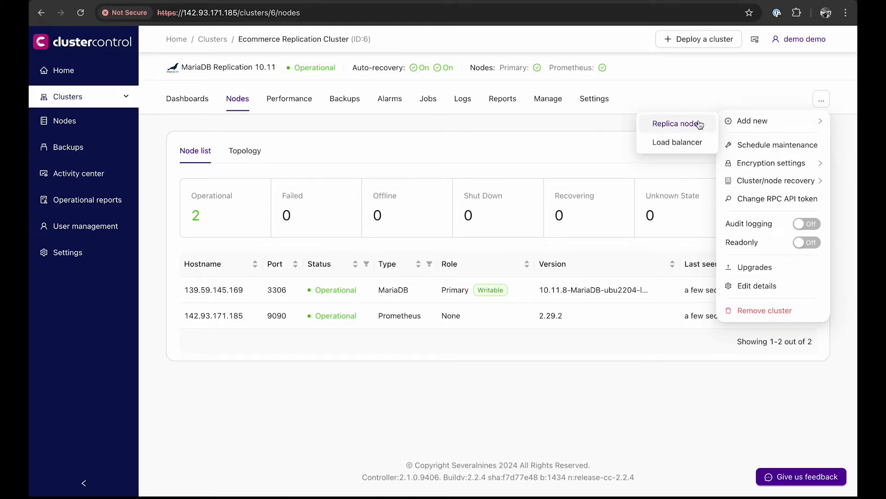
left_click(676, 123)
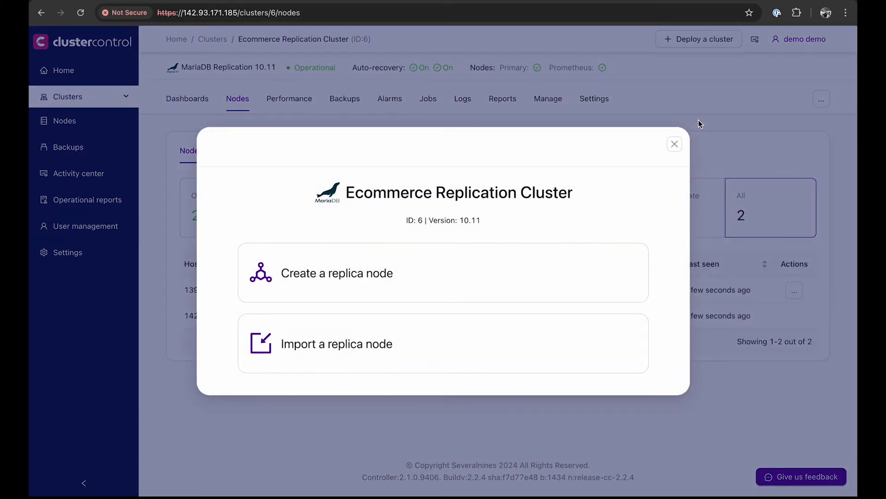
mouse_move(615, 140)
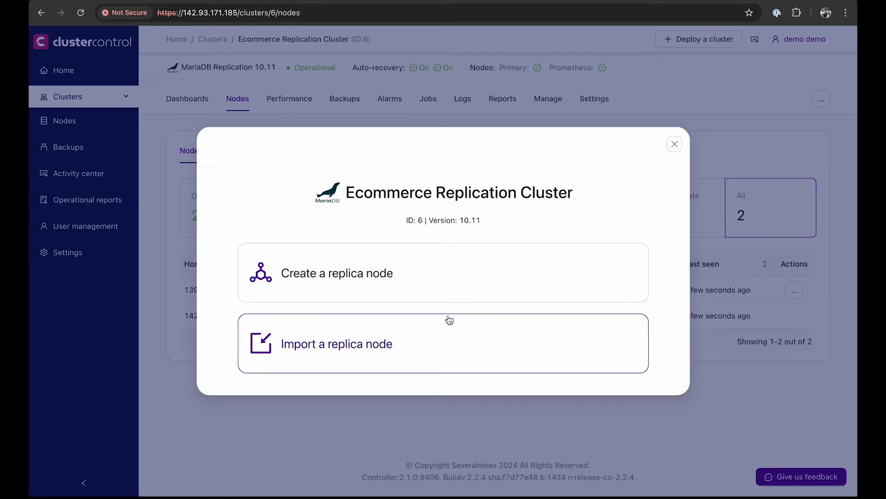
mouse_move(445, 323)
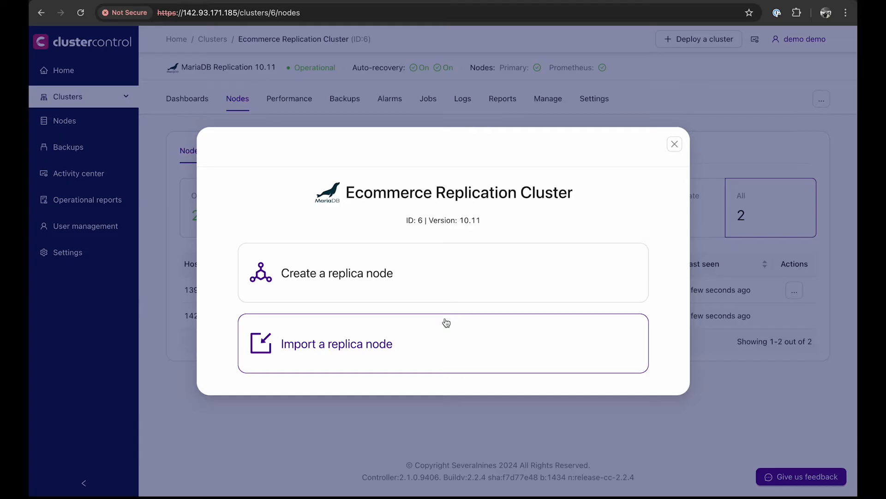
mouse_move(431, 256)
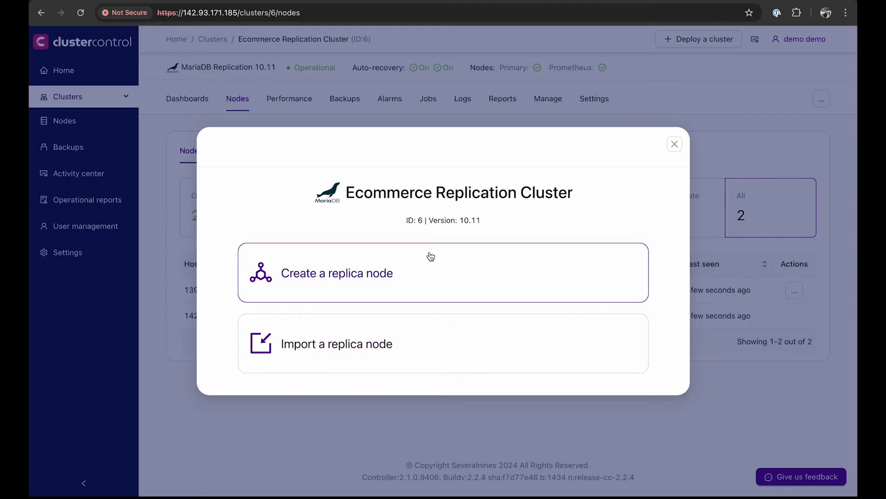
Step: Choose to create a new replica node with port 3306 and data directory /var/lib/mysql/
left_click(337, 272)
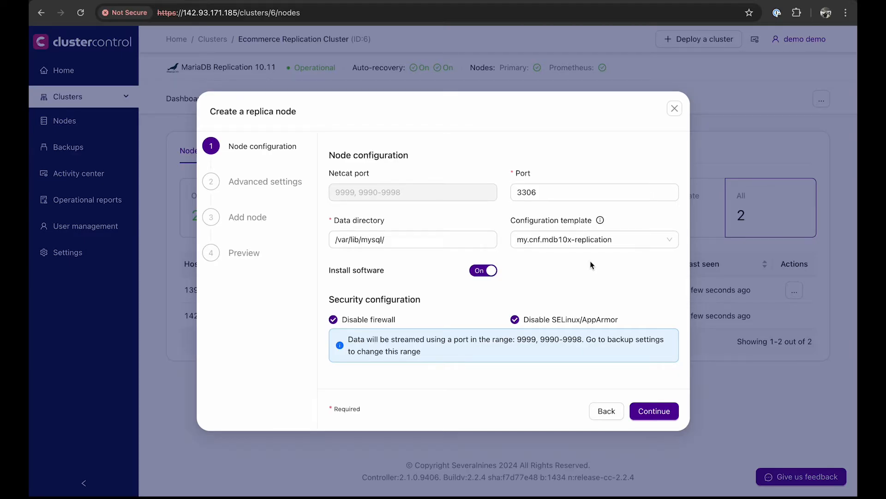
left_click(588, 191)
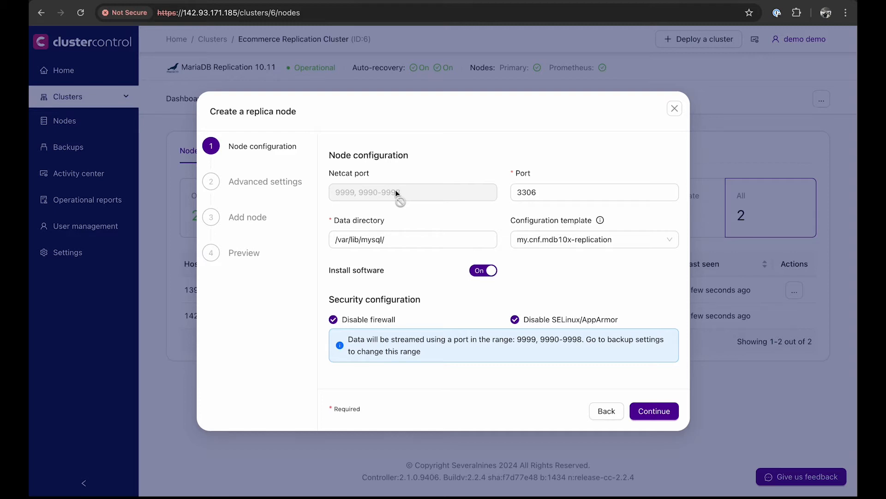
left_click(413, 239)
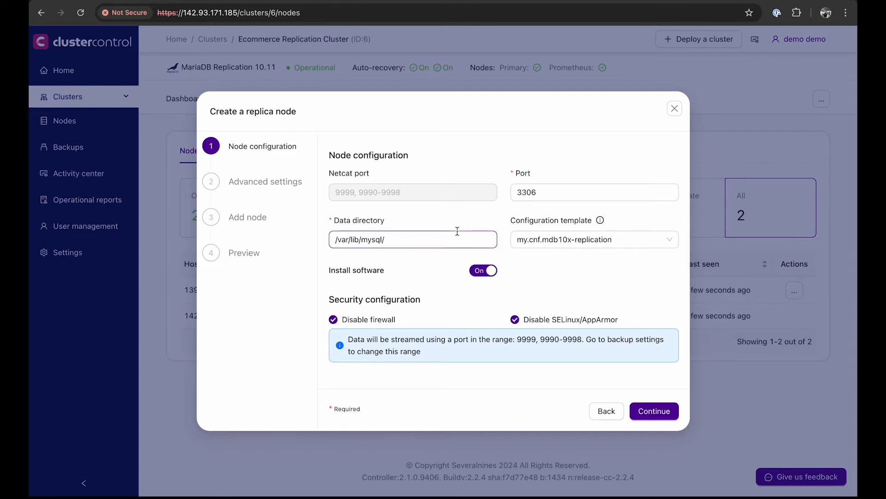
Step: Continue past advanced settings, keeping semi-synchronous replication on, to the add-node step
left_click(653, 410)
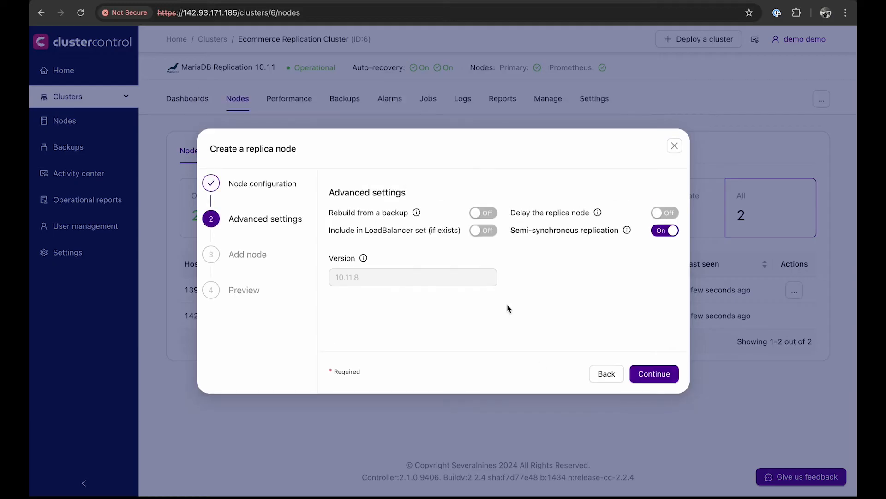
mouse_move(522, 305)
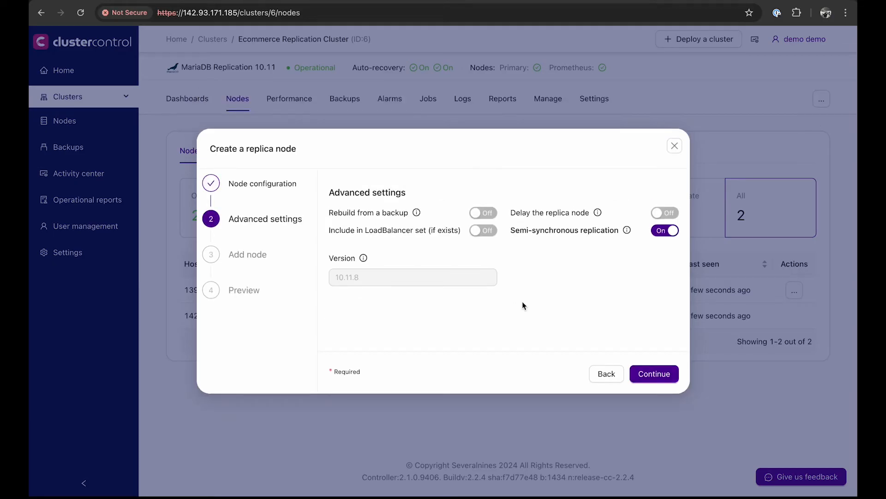
left_click(654, 373)
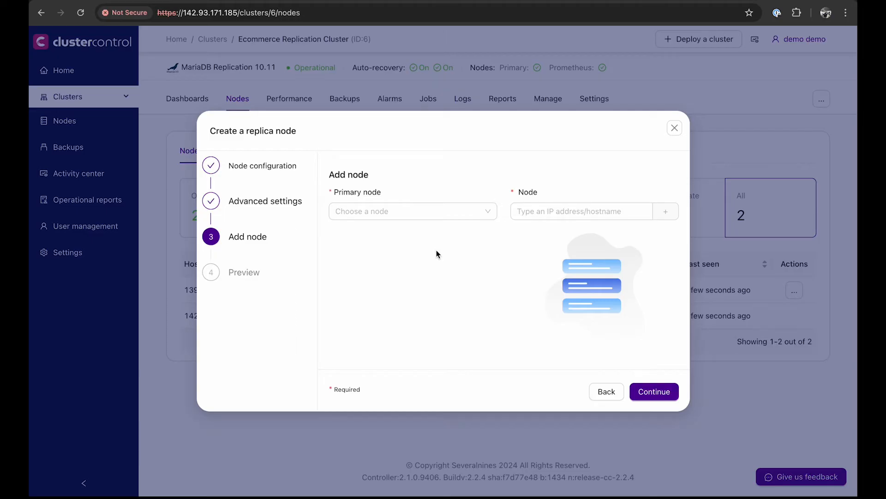
Step: Set primary 139.59.145.169:3306 and replica host 46.101.214.49, then review the preview summary
left_click(412, 211)
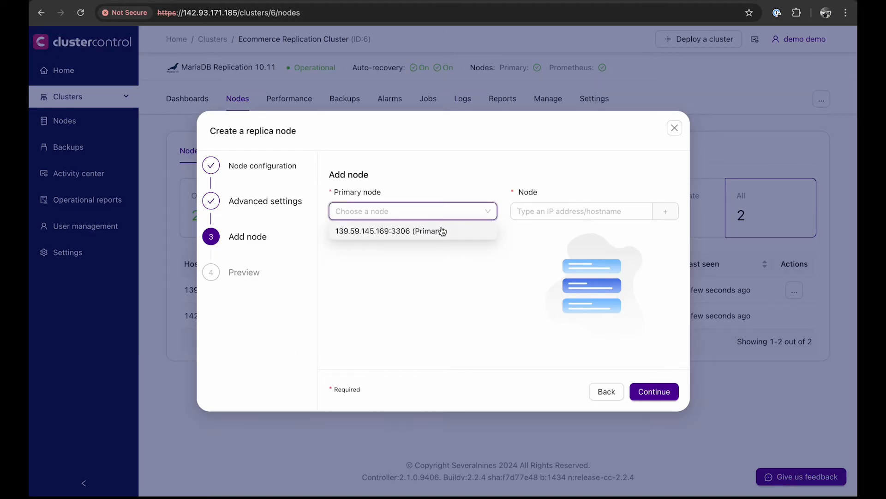
left_click(390, 230)
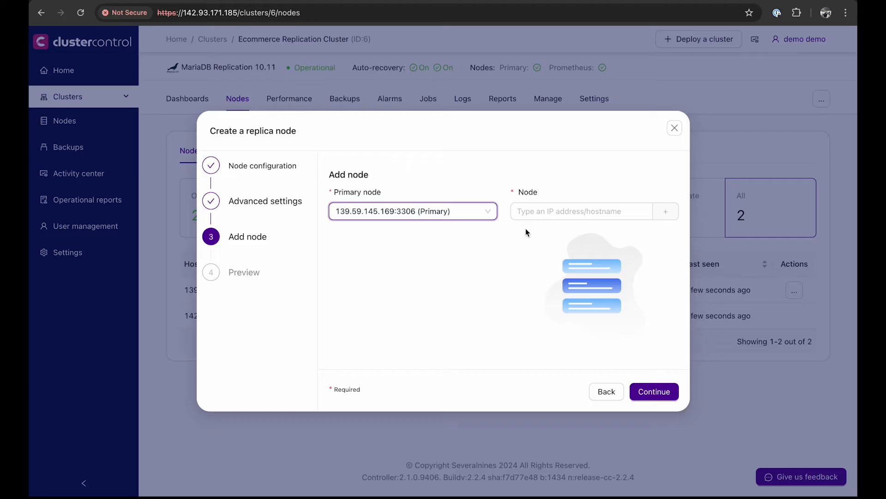
left_click(582, 211)
type("46.101.214.49")
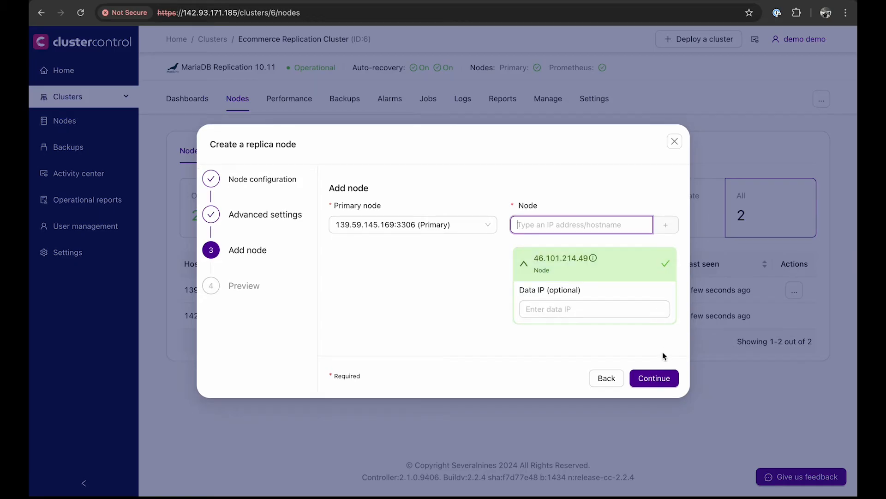
left_click(653, 378)
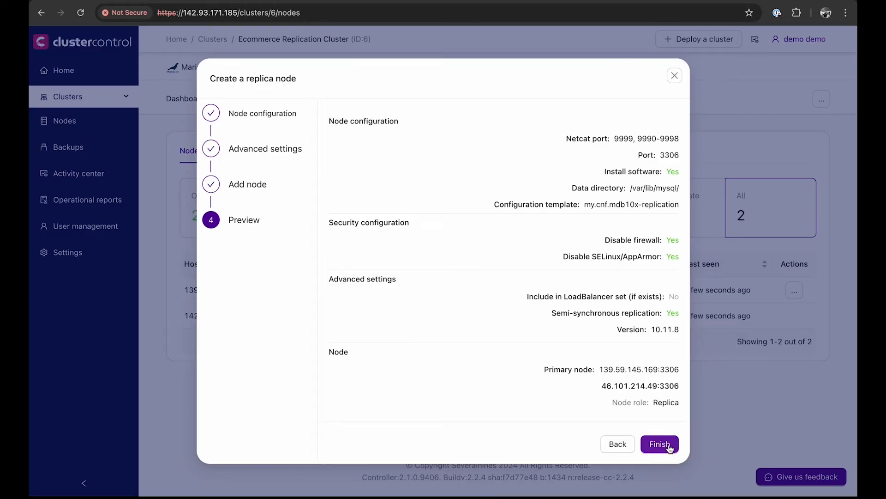
Step: Finish to submit the replica creation job for 46.101.214.49 and dismiss the notification
left_click(659, 443)
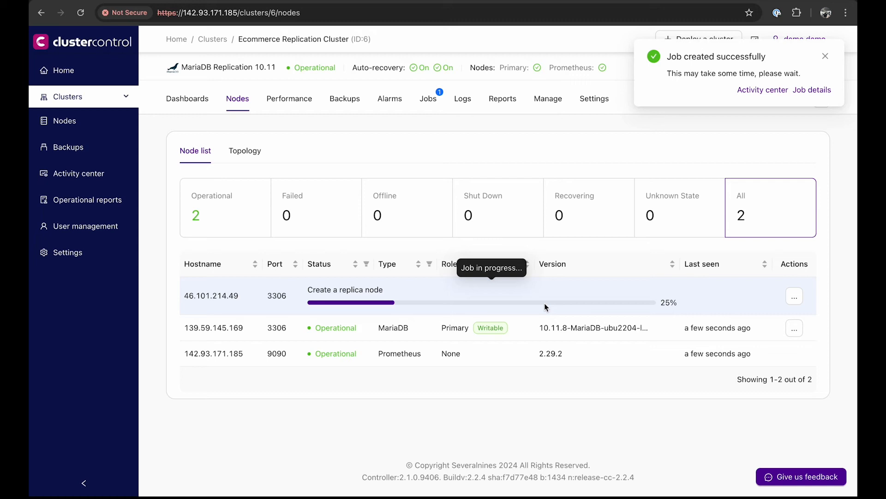
left_click(825, 56)
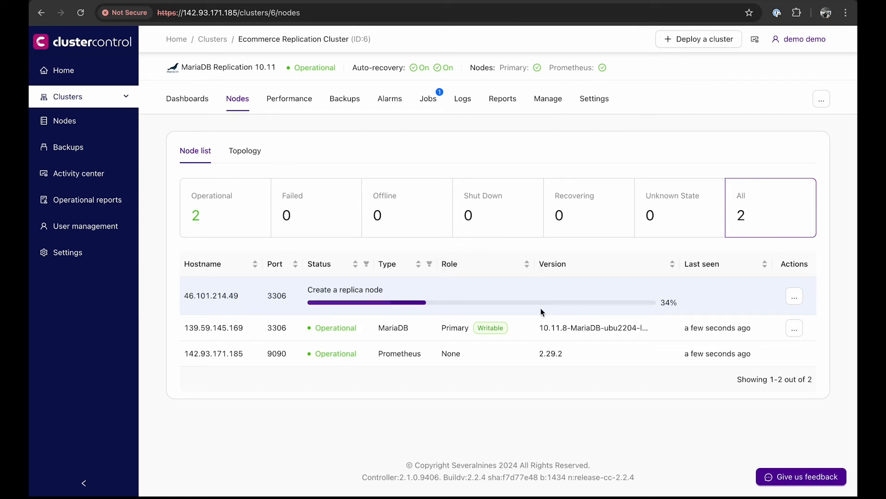
mouse_move(532, 303)
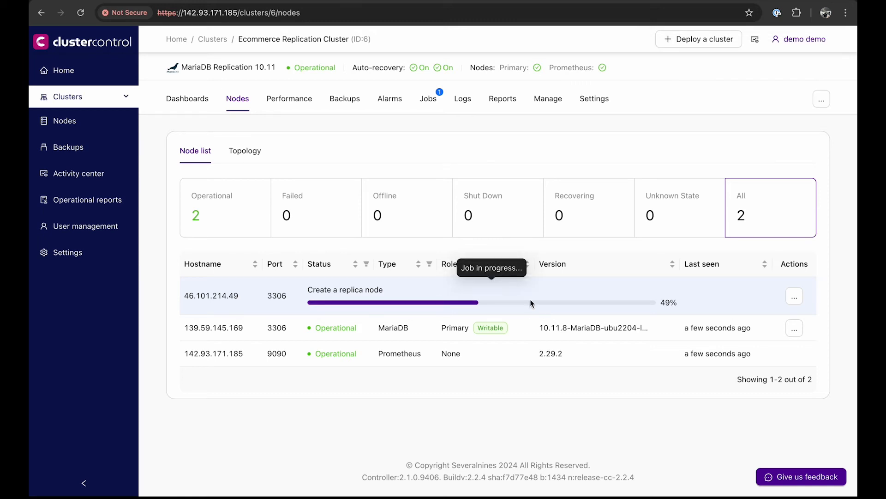
mouse_move(699, 305)
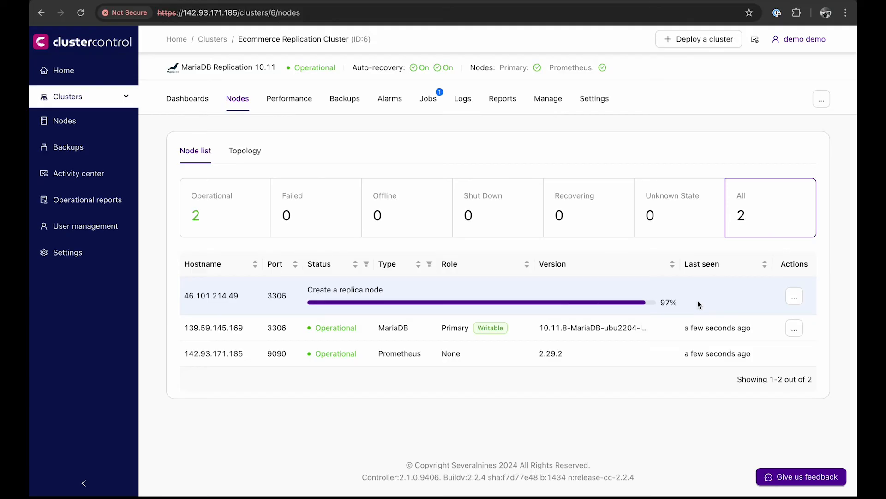
mouse_move(719, 296)
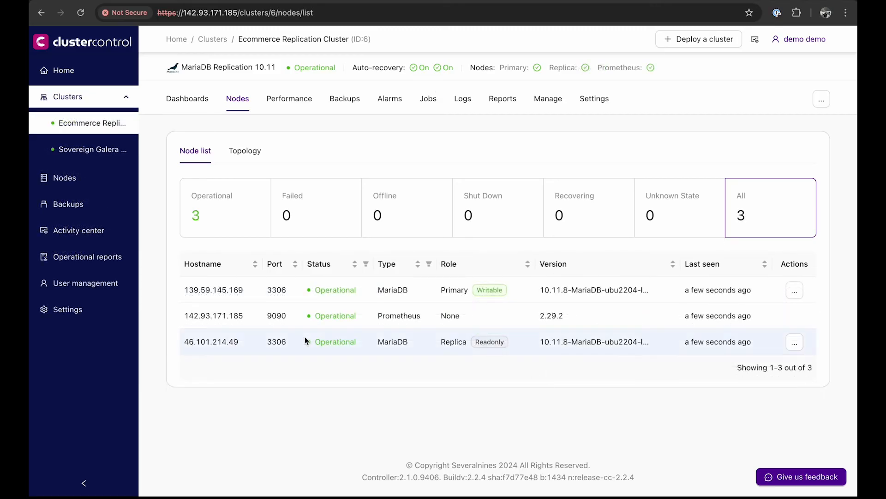
mouse_move(221, 341)
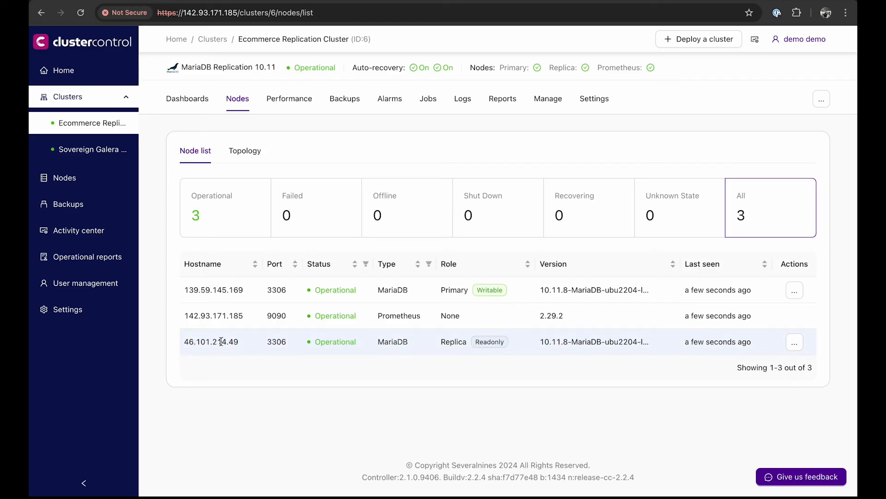
Step: View the topology showing replica 46.101.214.49 replicating from the primary with zero lag
left_click(245, 151)
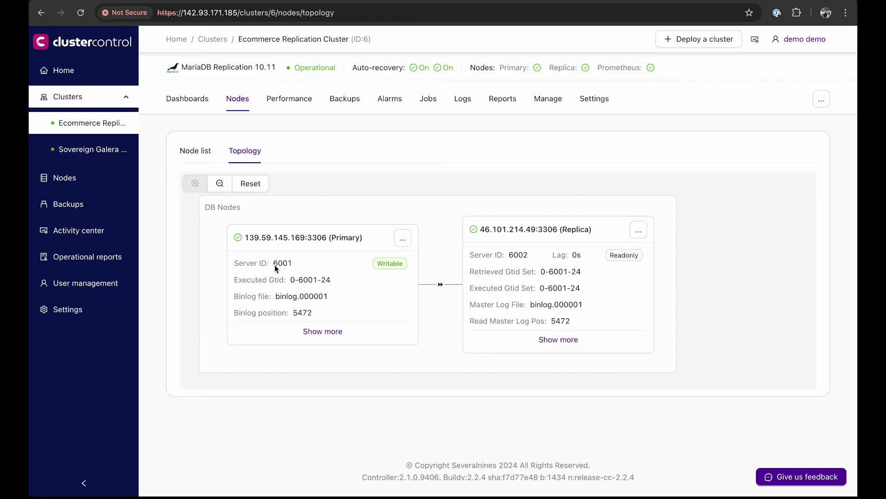
mouse_move(351, 259)
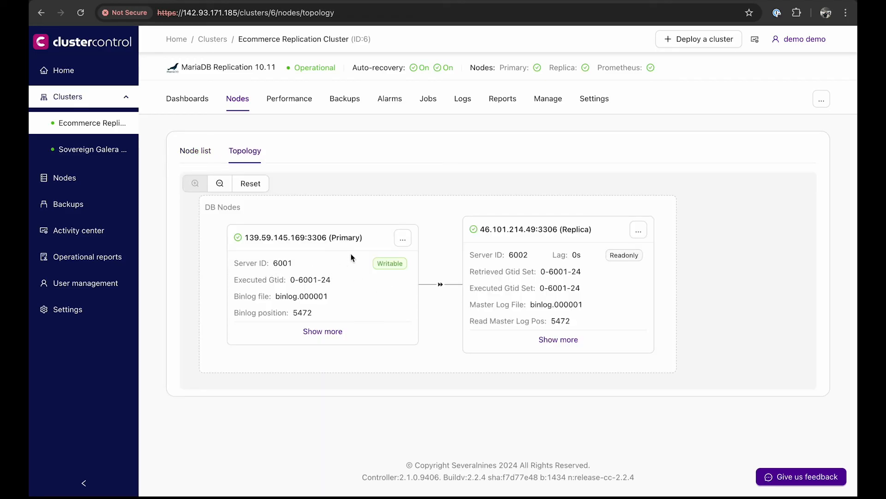
mouse_move(277, 245)
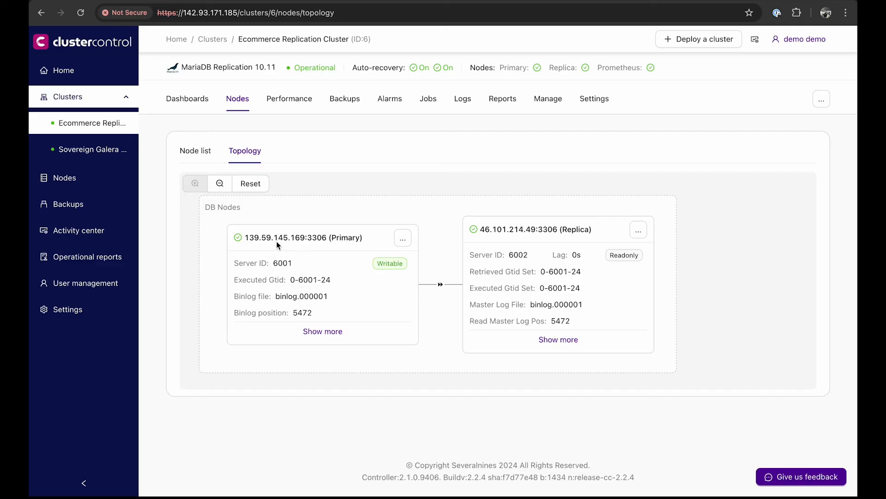
mouse_move(560, 288)
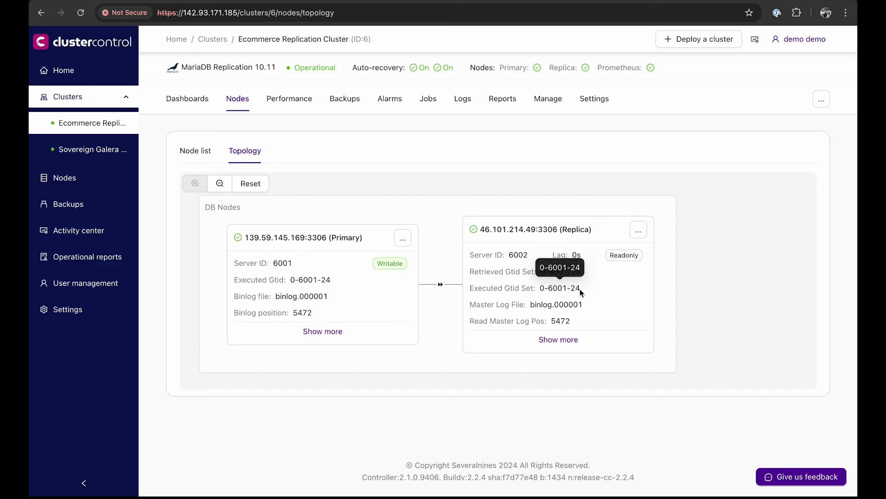
mouse_move(503, 290)
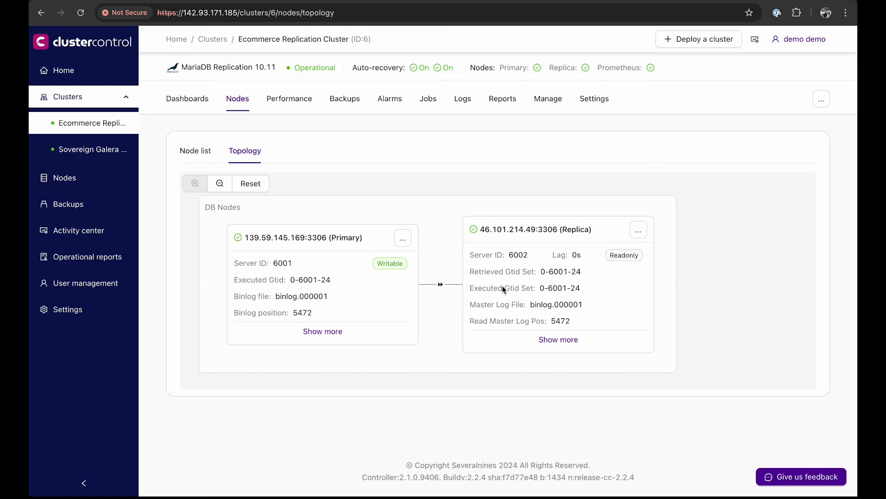
mouse_move(627, 260)
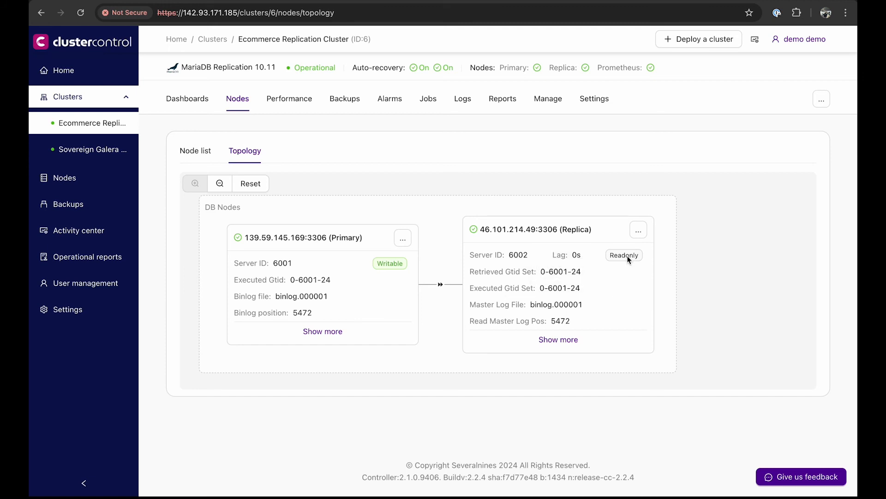
mouse_move(334, 253)
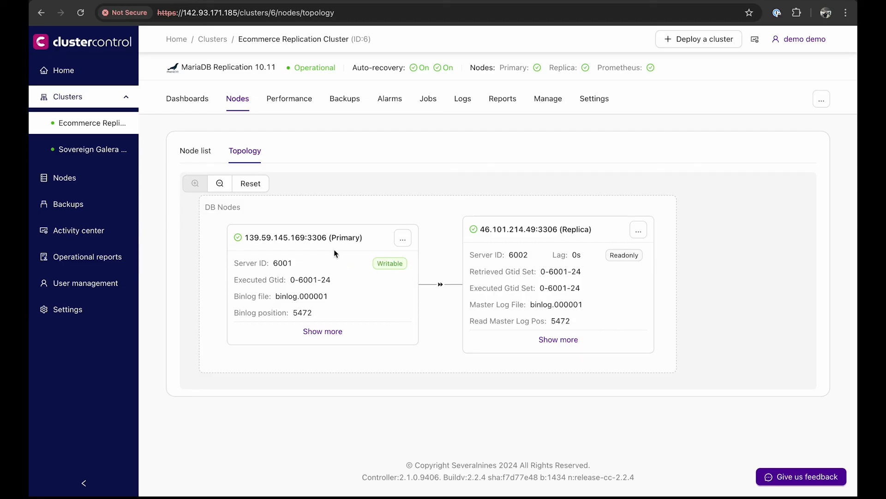
mouse_move(386, 272)
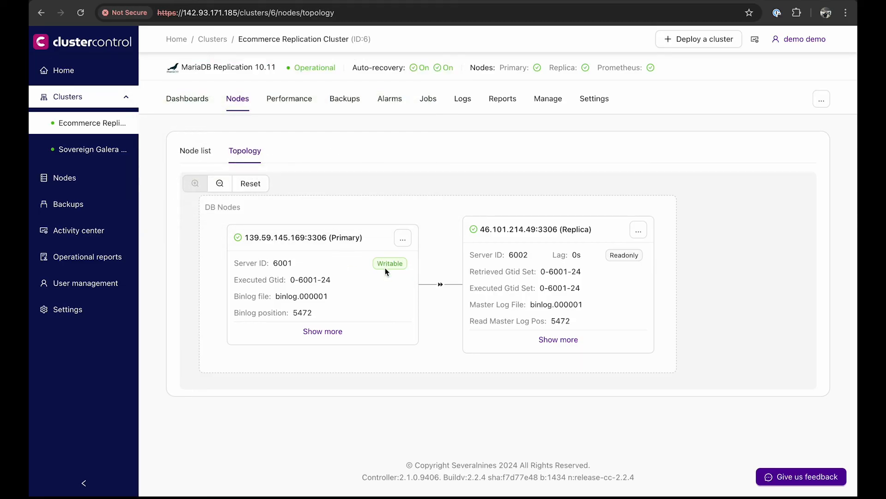
mouse_move(195, 150)
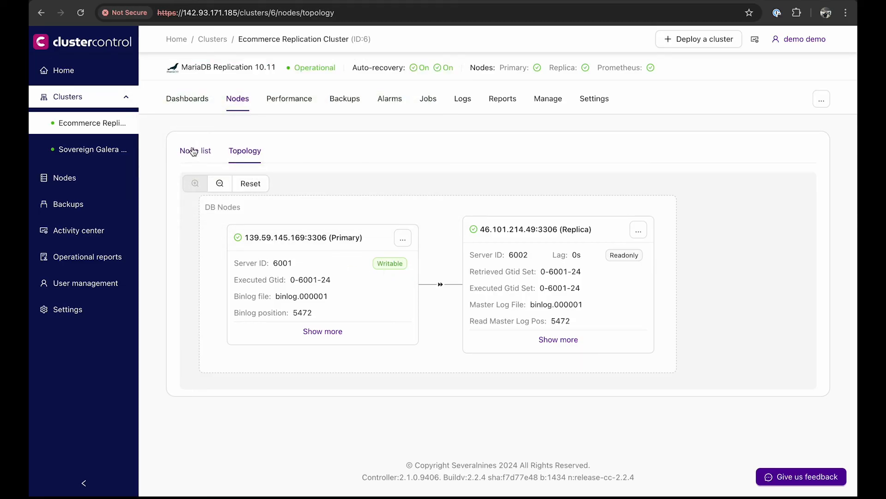